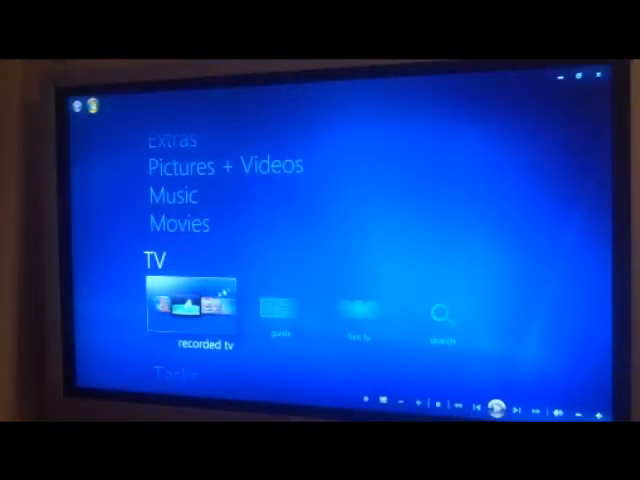
- Open recorded TV and show the shared view listing fangio, senna and all computers
click(192, 310)
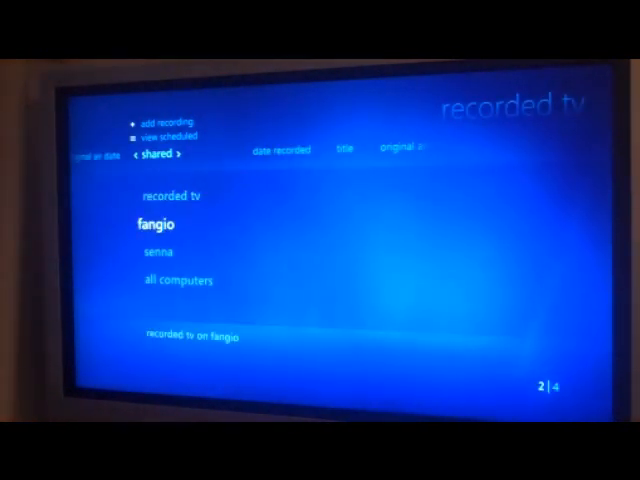
- Browse senna's shared recordings by date recorded
click(153, 250)
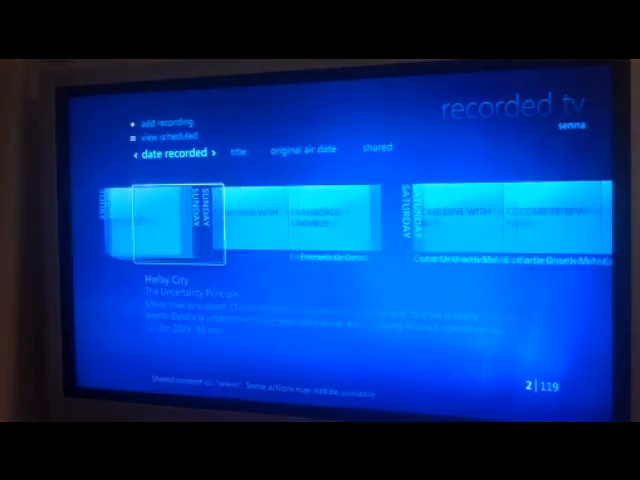
scroll(right, 3)
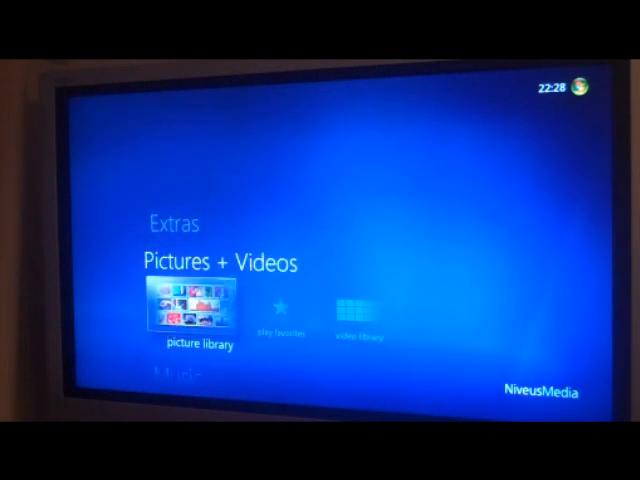
- Scroll the start menu down to Music and open the music library
scroll(down, 3)
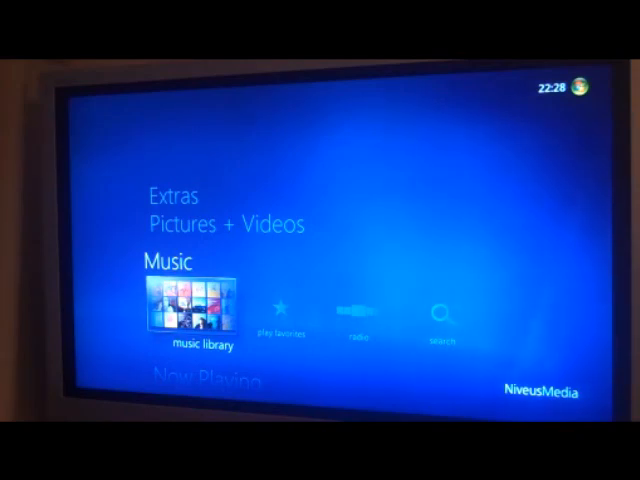
click(196, 320)
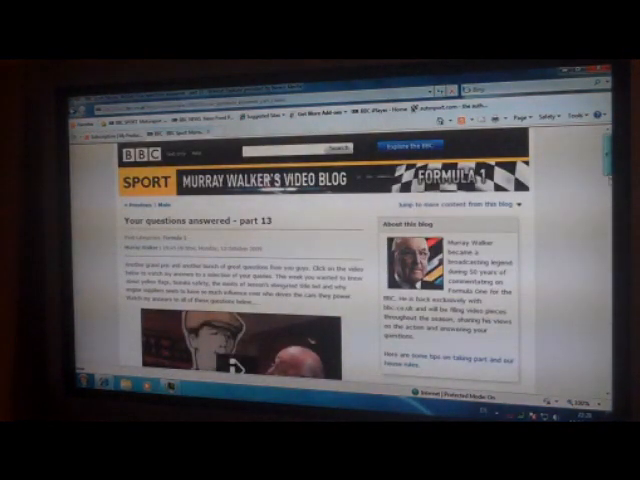
- Play the Murray Walker Formula 1 blog video
scroll(down, 3)
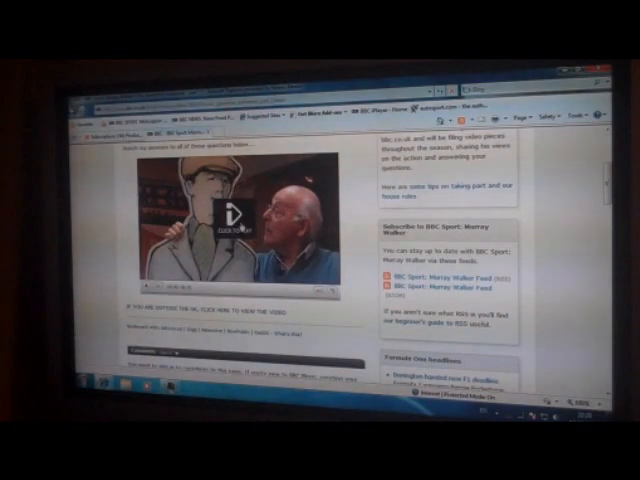
click(232, 218)
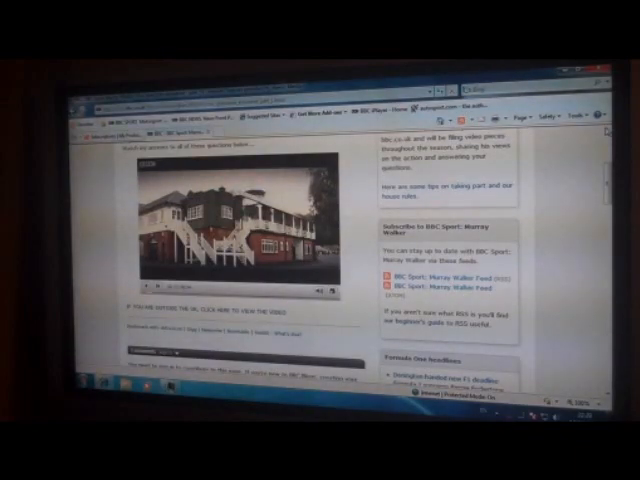
- Start Merlin Series 2, 'Lancelot and Guinevere', on BBC iPlayer
scroll(up, 3)
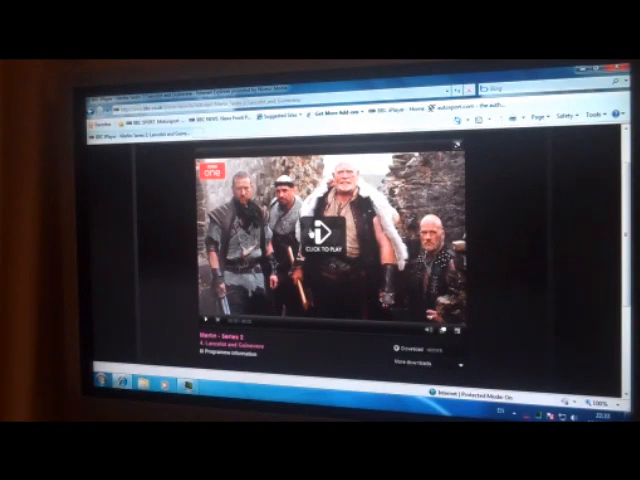
click(322, 235)
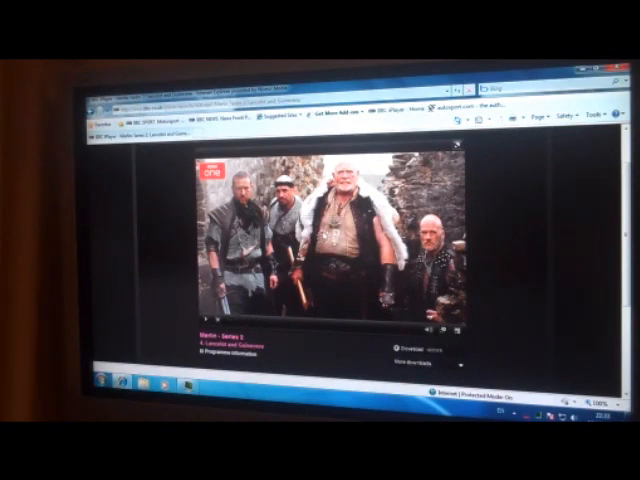